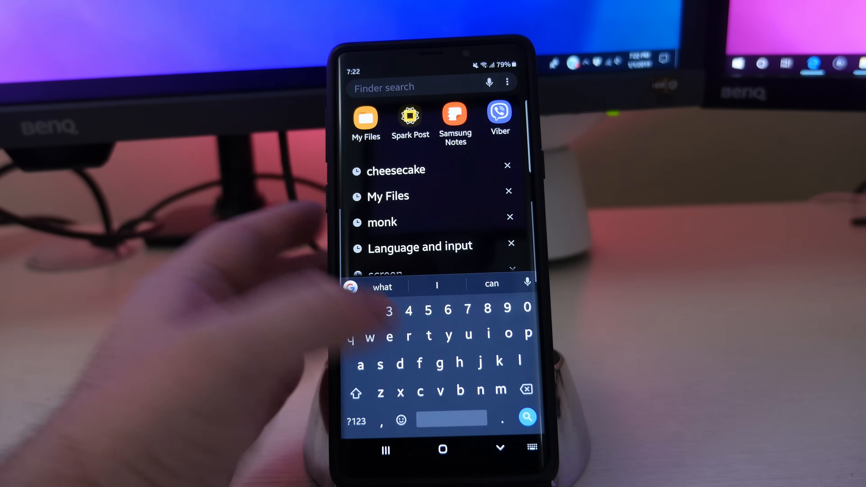
Step: Search Finder for Facebook, view the results, then expand the full quick settings panel
text(face)
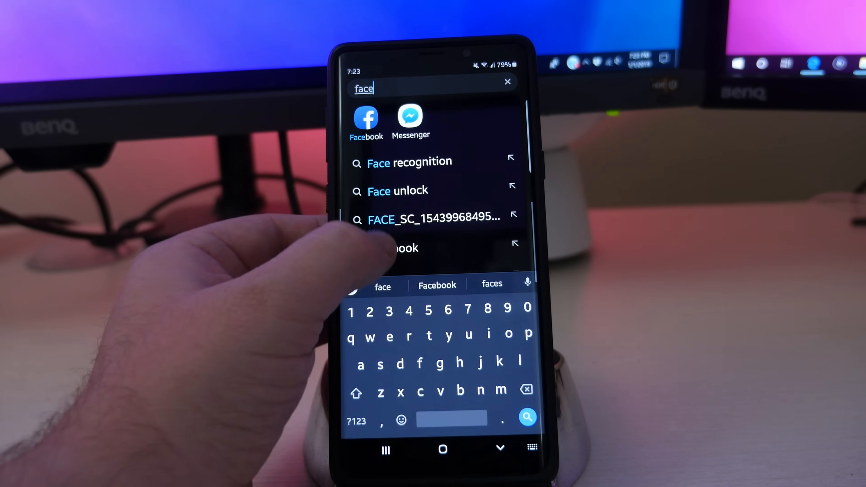
click(365, 118)
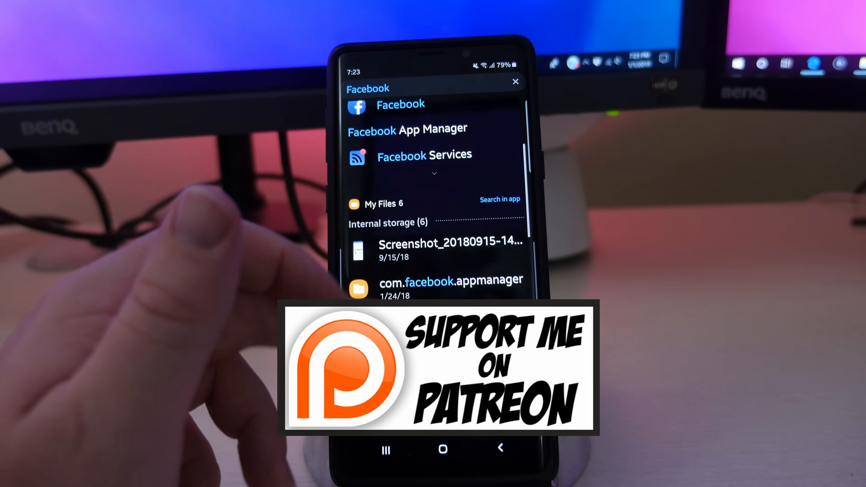
scroll(down, 3)
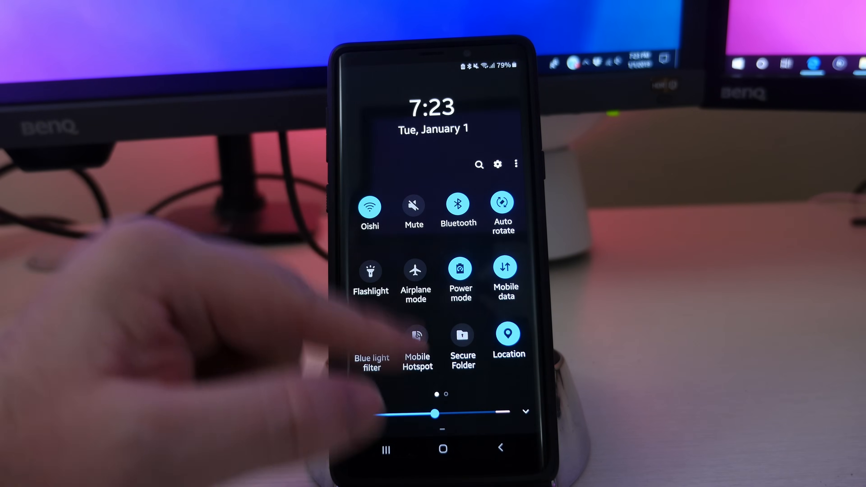
click(497, 165)
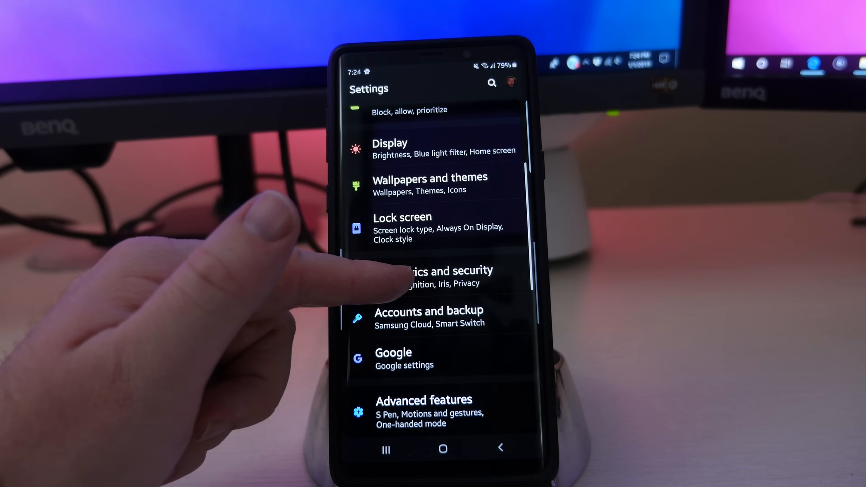
scroll(down, 3)
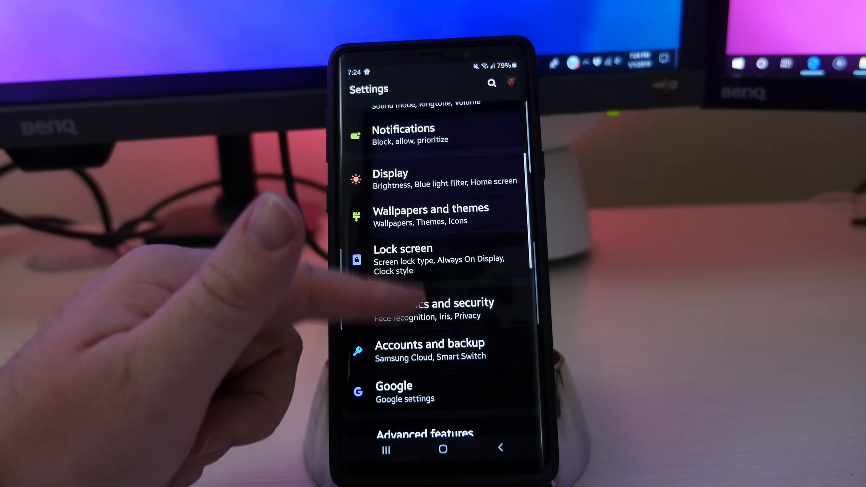
scroll(down, 3)
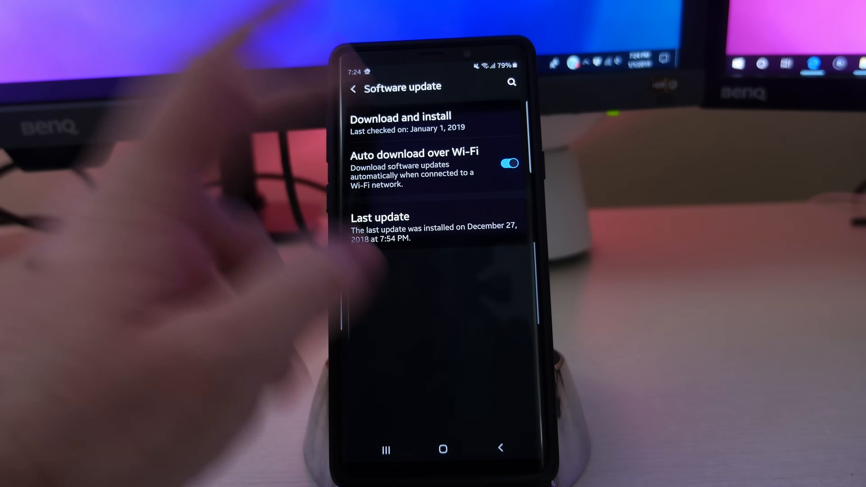
click(400, 116)
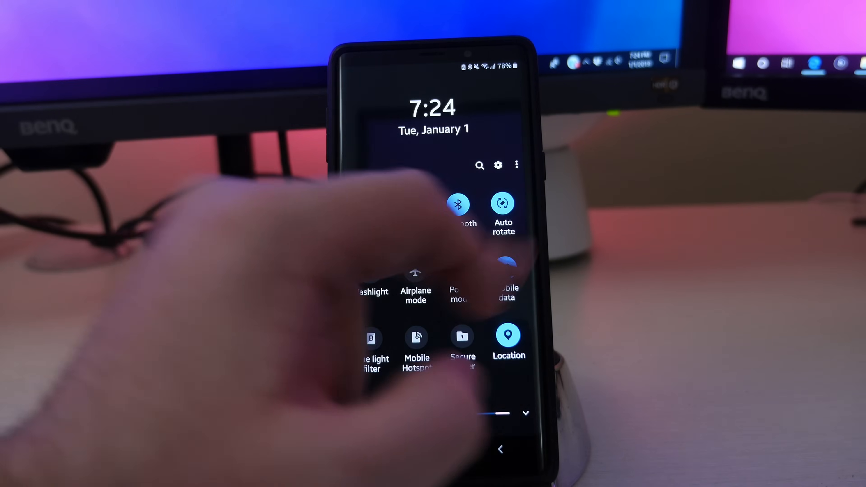
Step: In Status bar settings, switch off Show notification icons while keeping battery percentage on
click(516, 164)
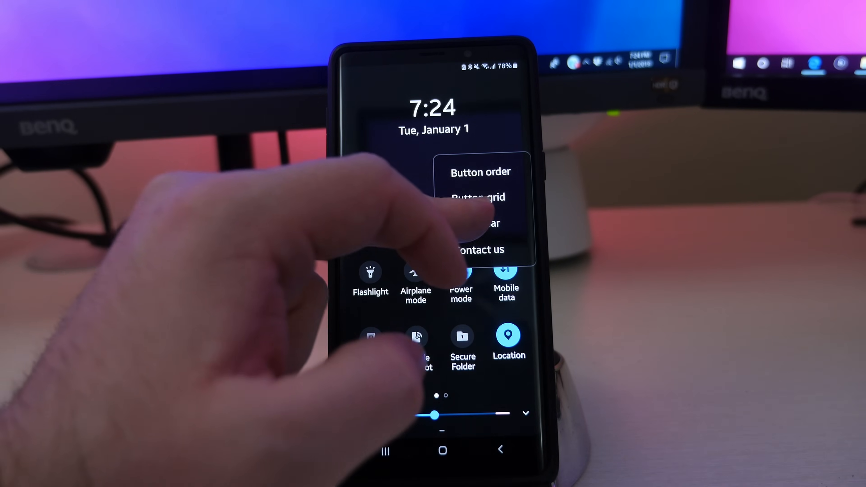
click(478, 224)
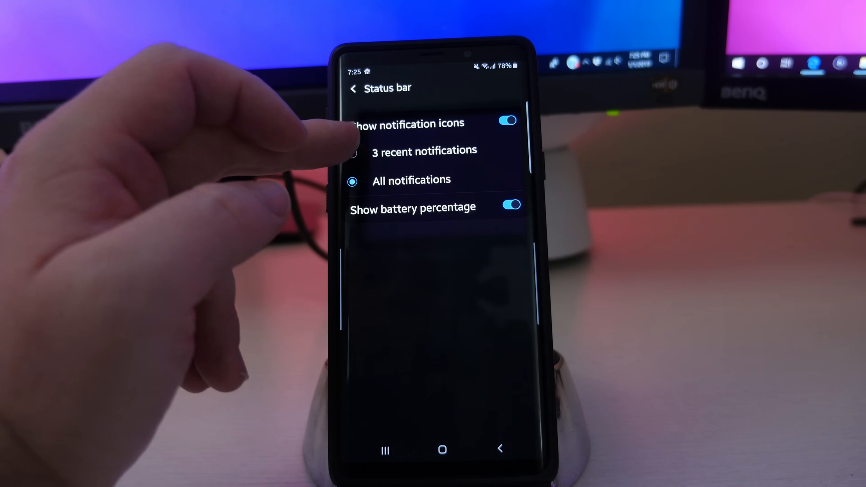
click(352, 152)
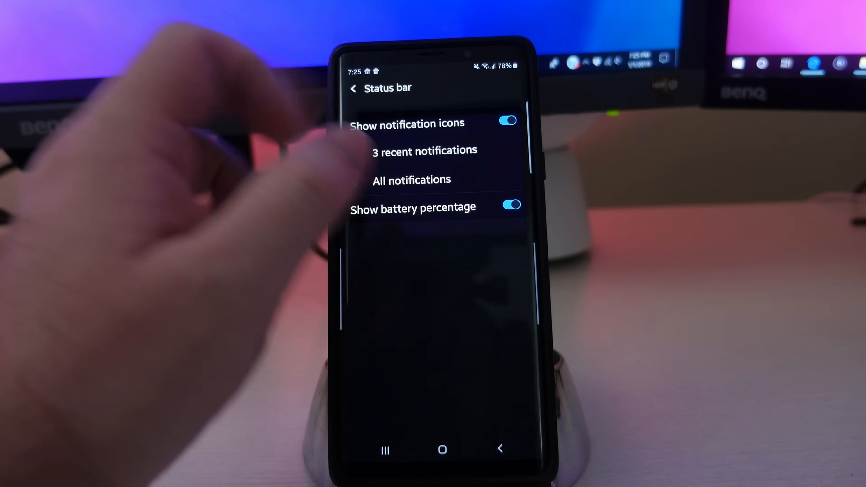
click(411, 180)
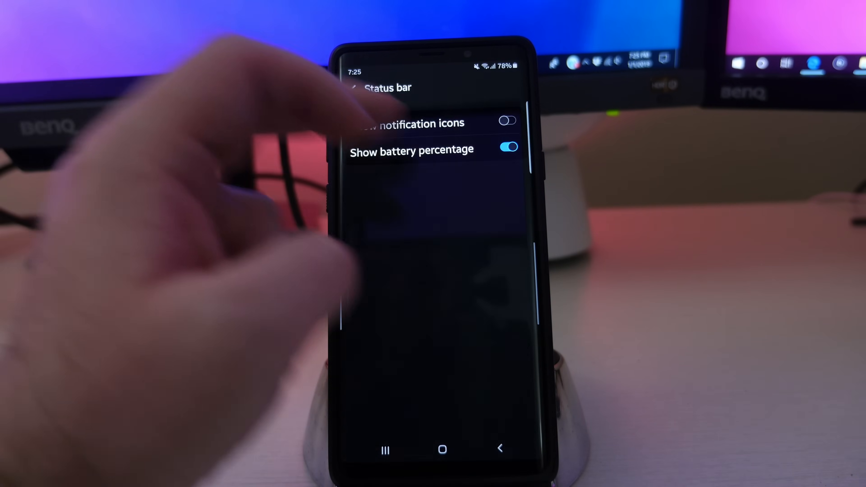
click(506, 120)
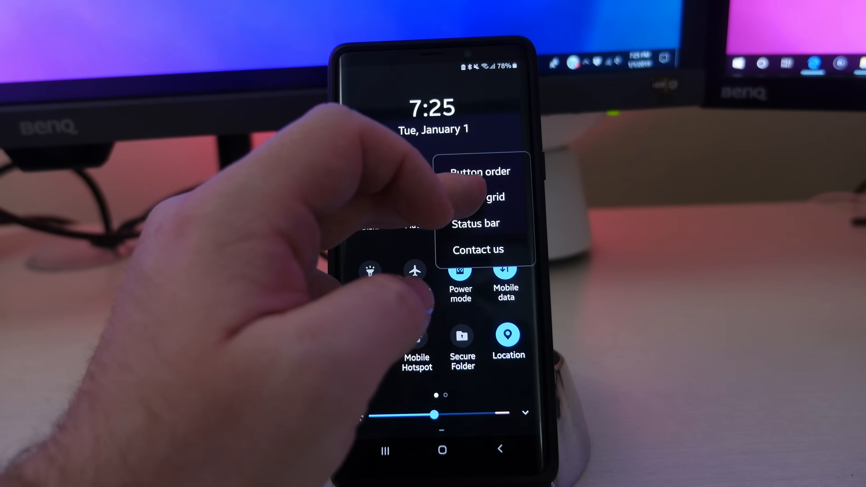
Step: Set the quick panel button grid to 4X3 and confirm with OK
click(489, 197)
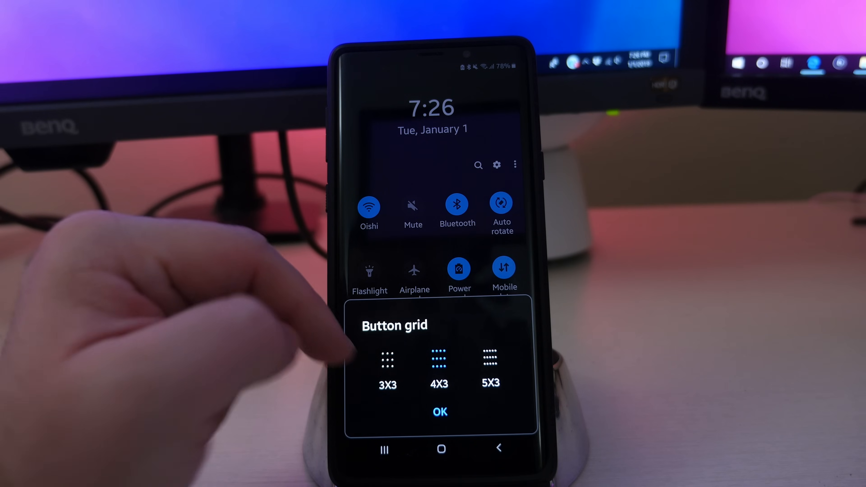
click(387, 360)
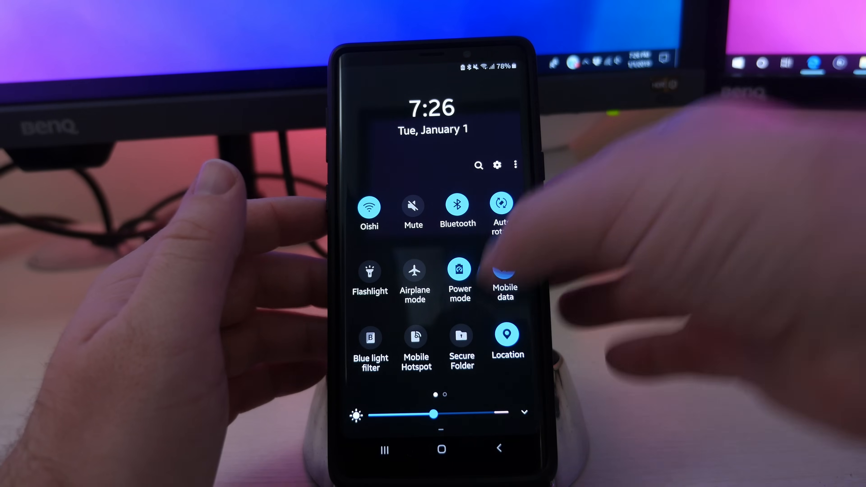
click(503, 271)
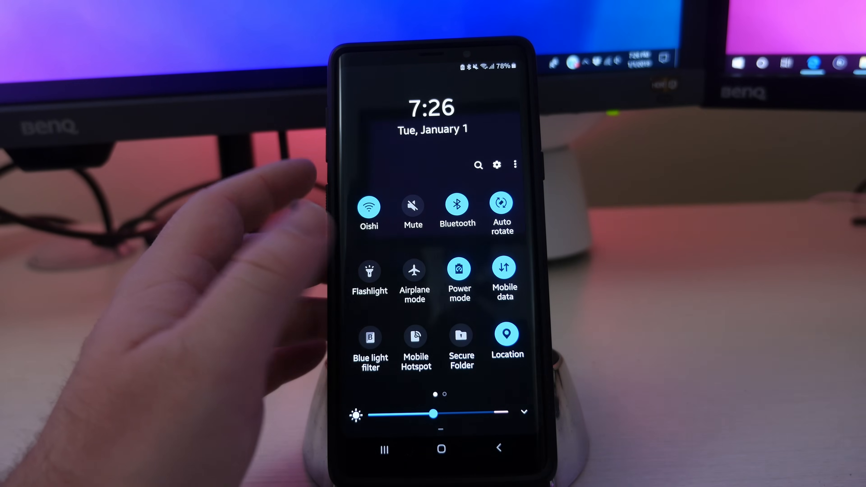
Step: In Button order, move Subscriber Count into the active buttons and save with Done
click(515, 164)
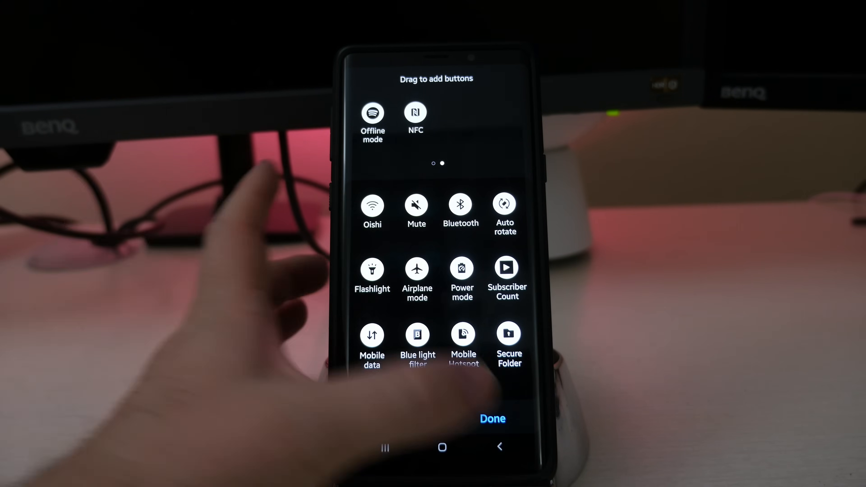
click(492, 418)
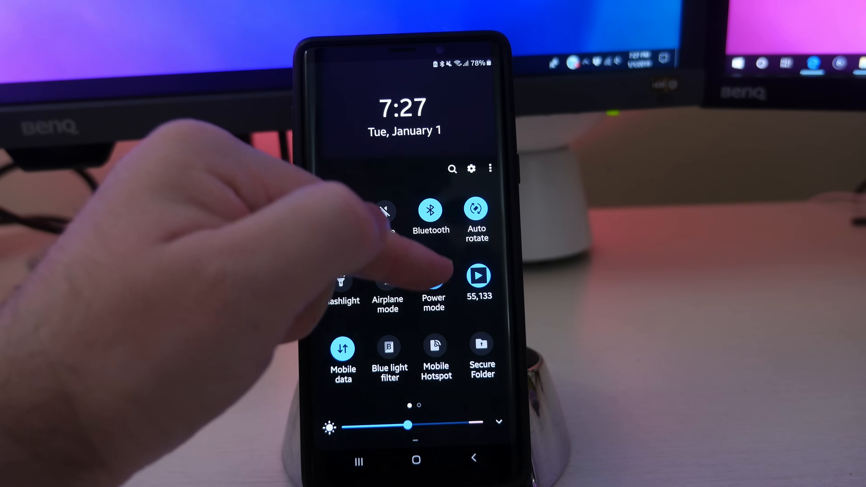
Step: In Button order, move Subscriber Count back to available buttons and save, restoring Mobile data and Location
click(433, 276)
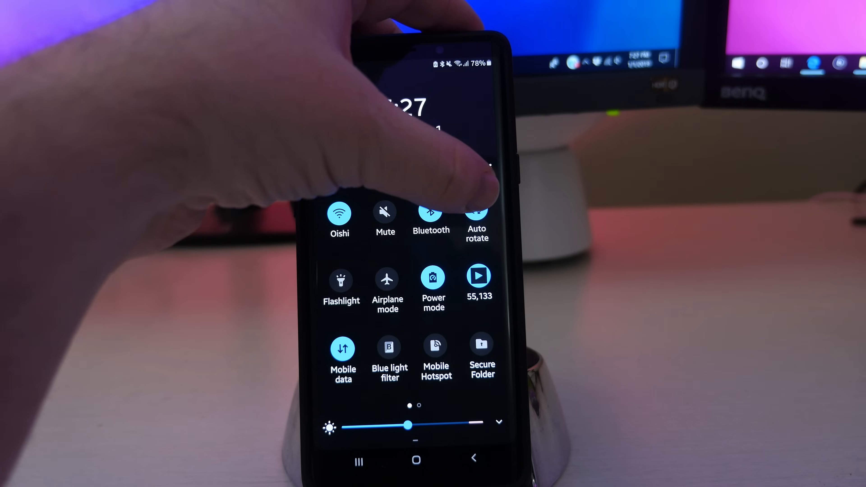
click(489, 166)
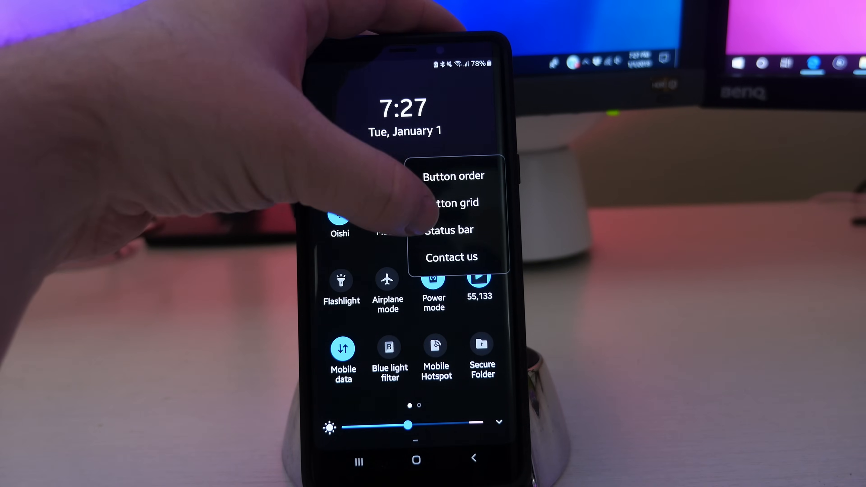
click(453, 175)
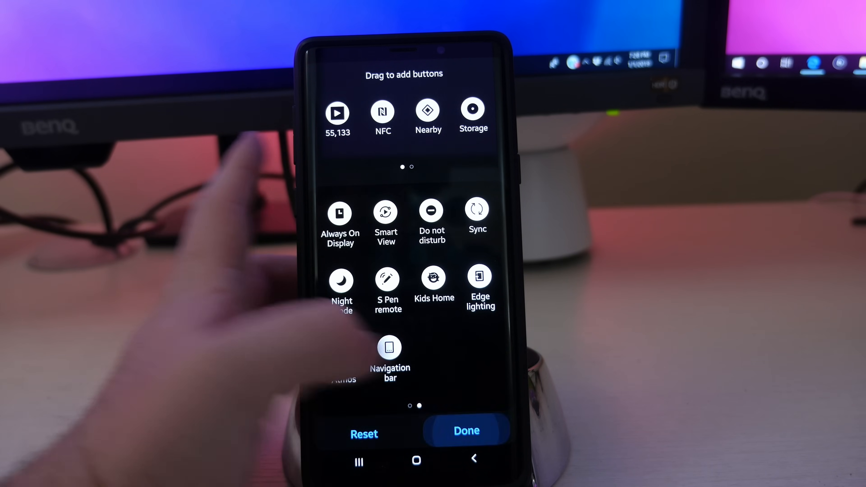
click(467, 430)
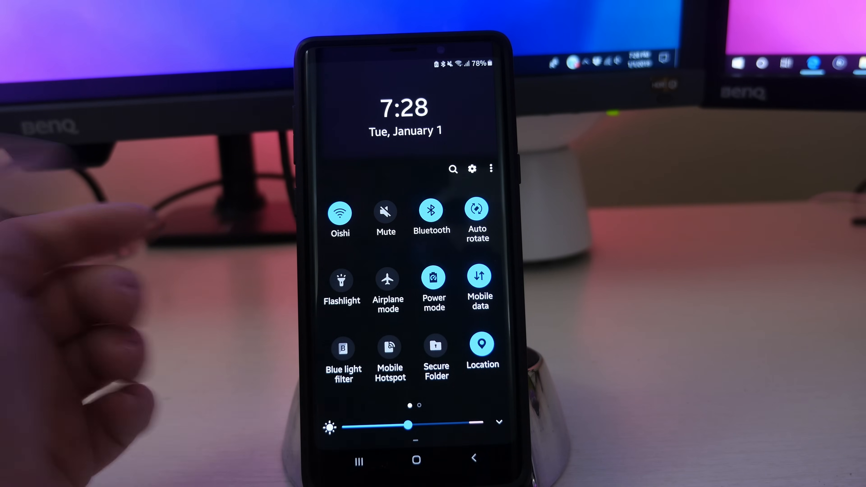
scroll(left, 3)
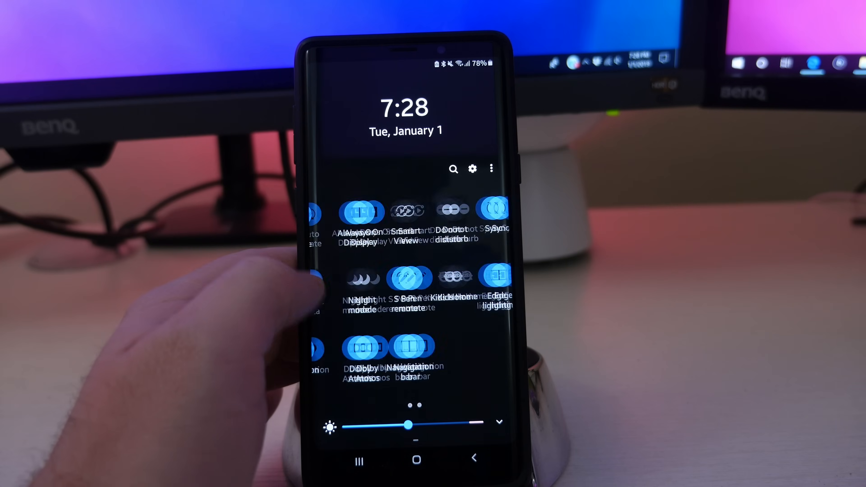